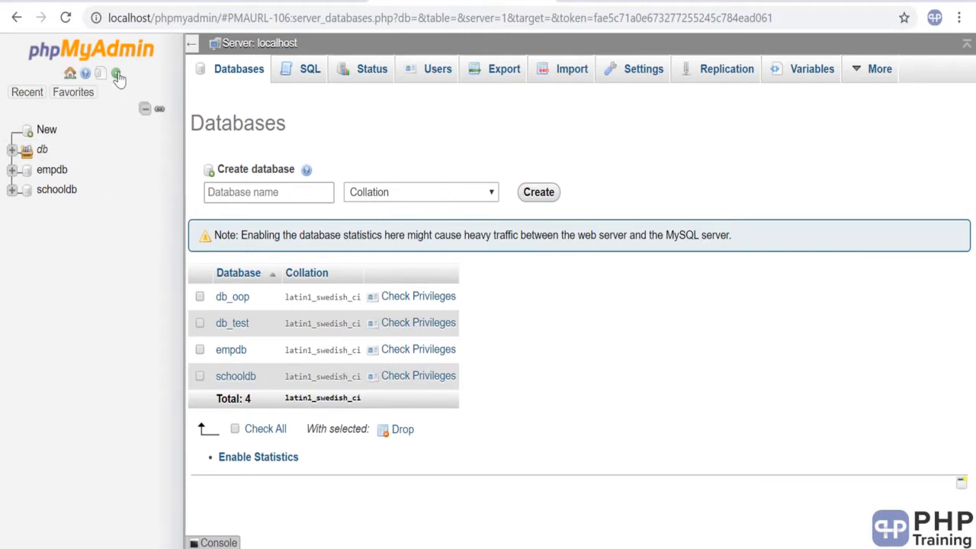
{"action": "mouse_move", "coordinate": [124, 316]}
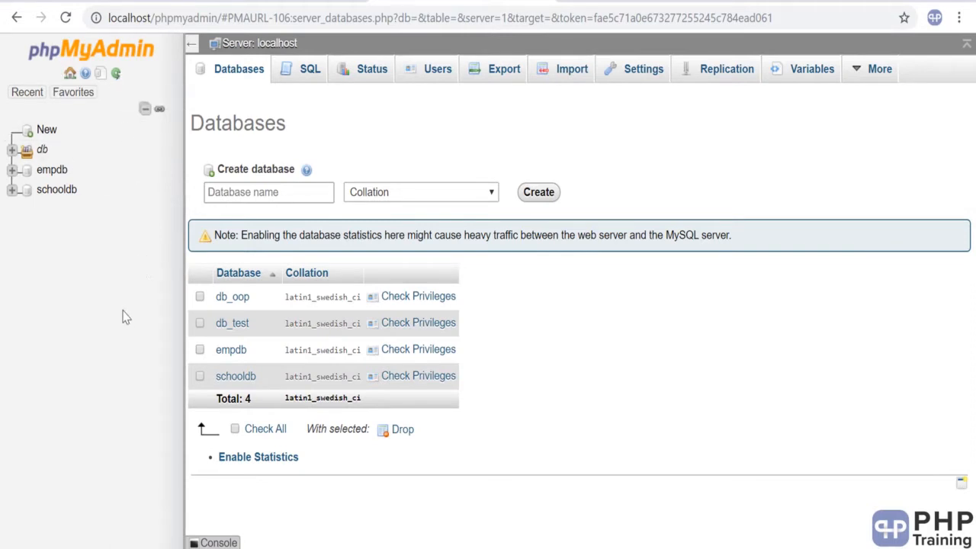
{"action": "mouse_move", "coordinate": [124, 315]}
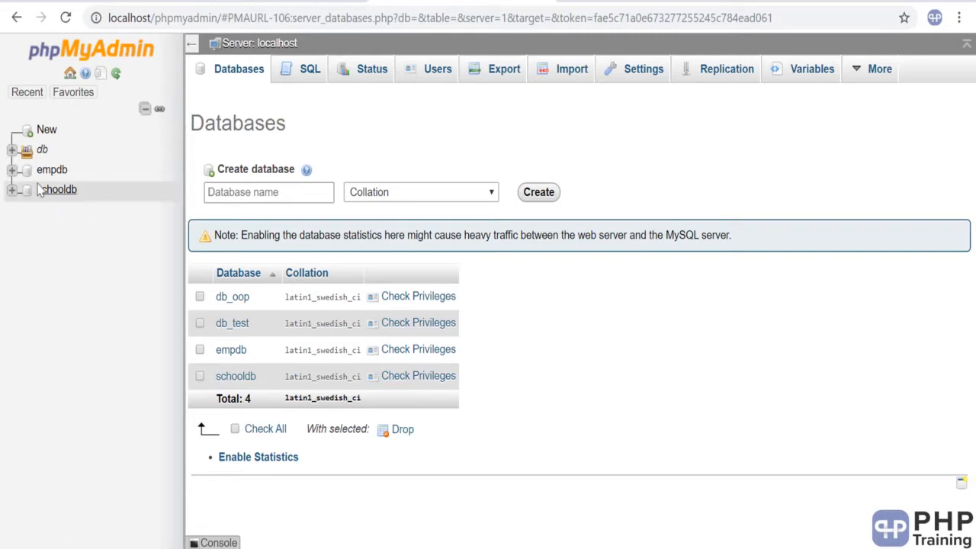
{"action": "mouse_move", "coordinate": [68, 197]}
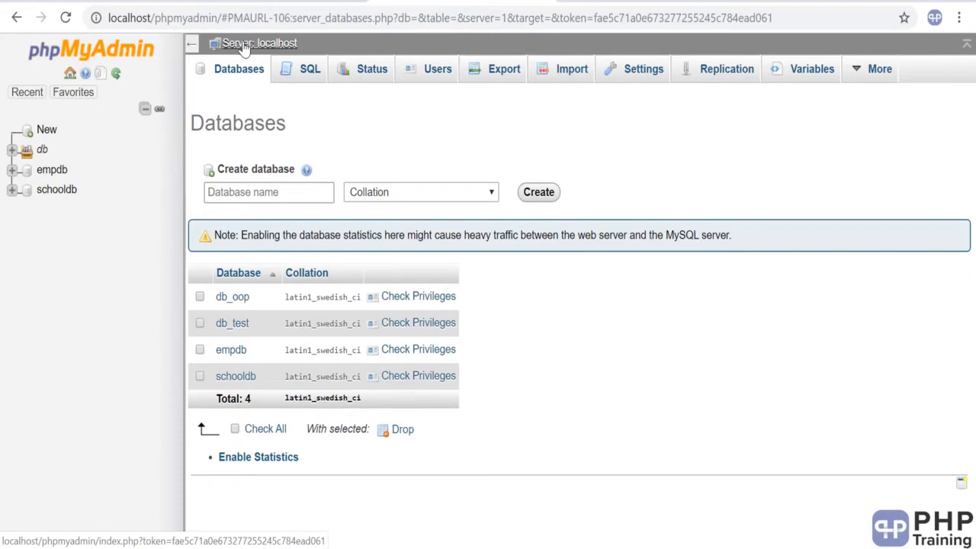
Drop the schooldb database from the server's Databases list and confirm the deletion.
{"action": "left_click", "coordinate": [69, 72]}
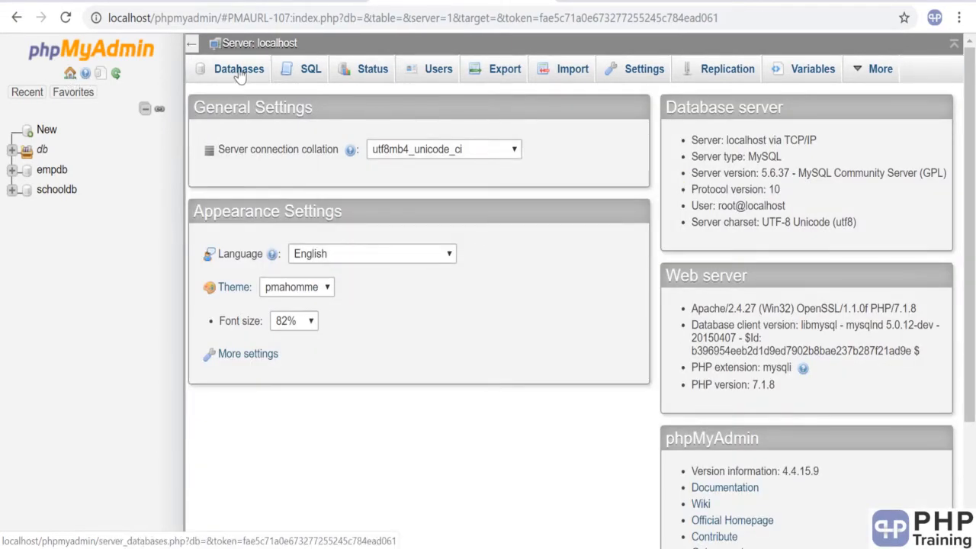
{"action": "left_click", "coordinate": [238, 68]}
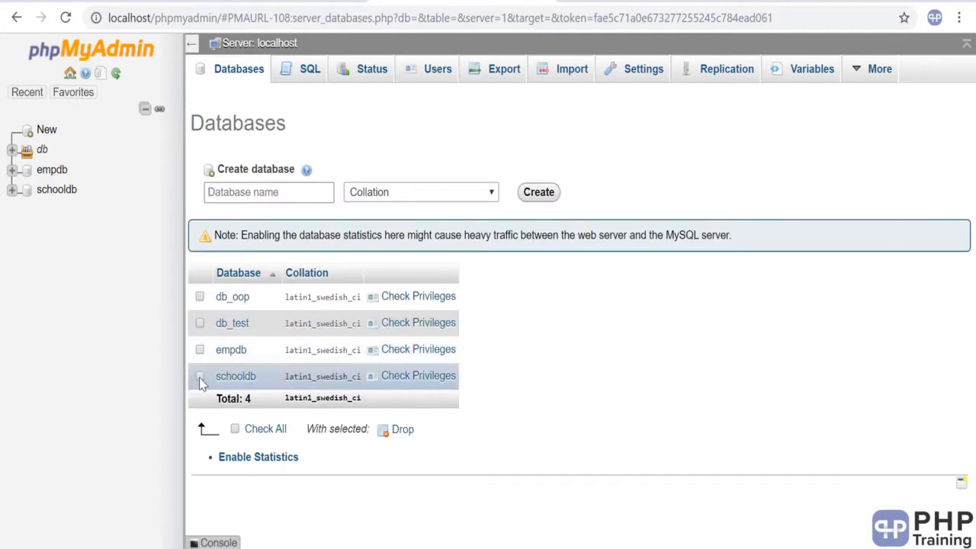
{"action": "left_click", "coordinate": [200, 376]}
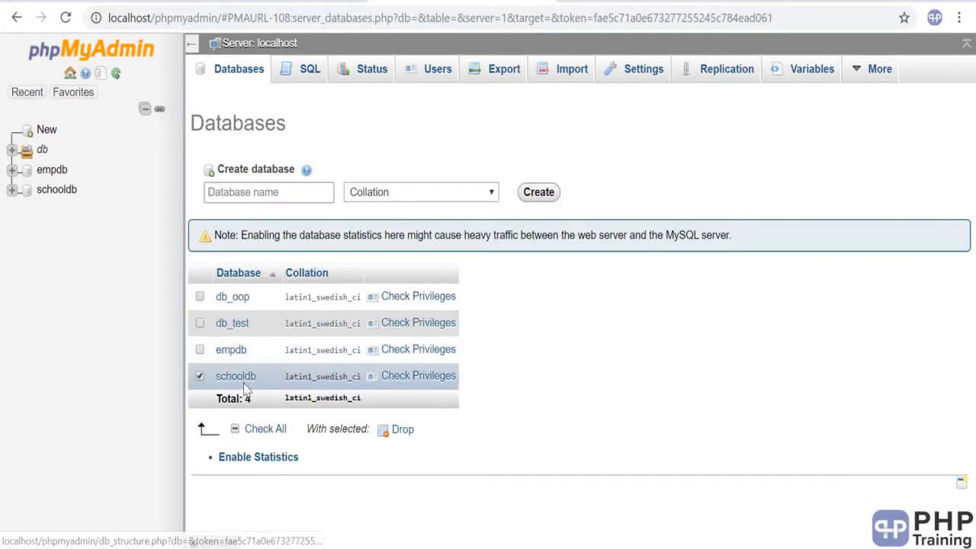
{"action": "left_click", "coordinate": [403, 430]}
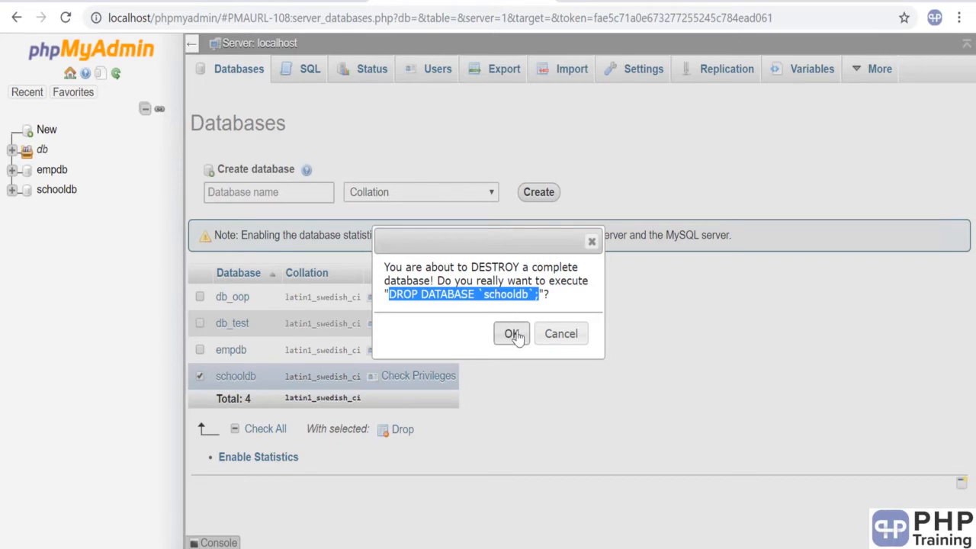
{"action": "left_click", "coordinate": [510, 333]}
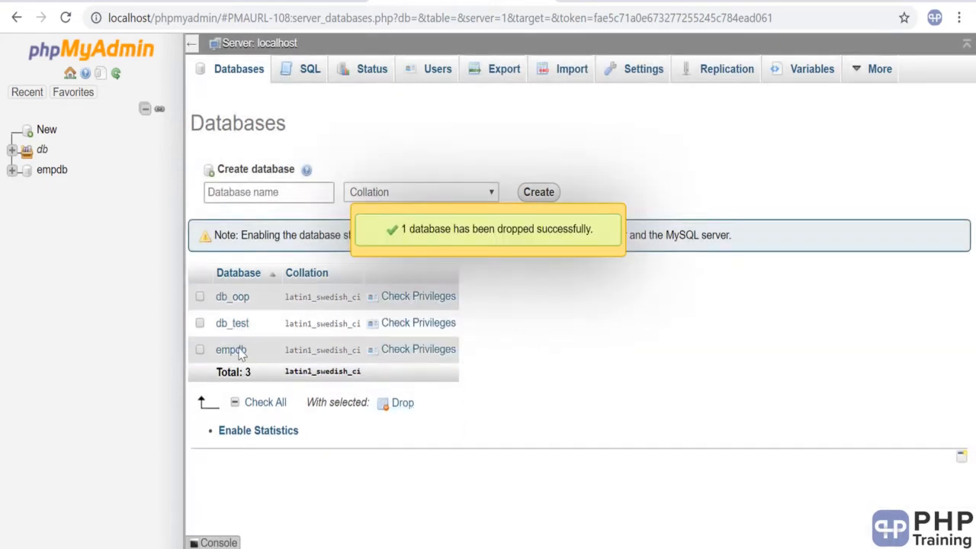
{"action": "mouse_move", "coordinate": [563, 327]}
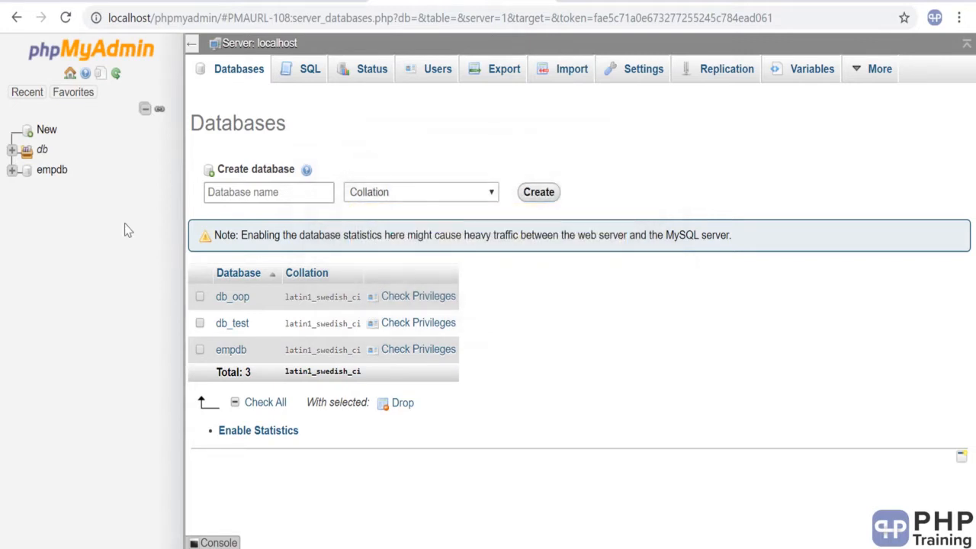
{"action": "mouse_move", "coordinate": [120, 228]}
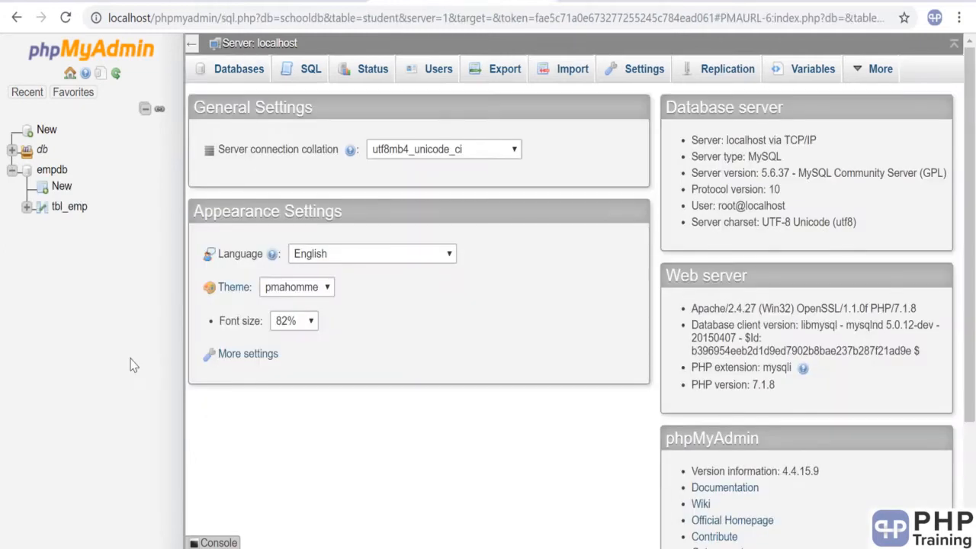
{"action": "mouse_move", "coordinate": [238, 70]}
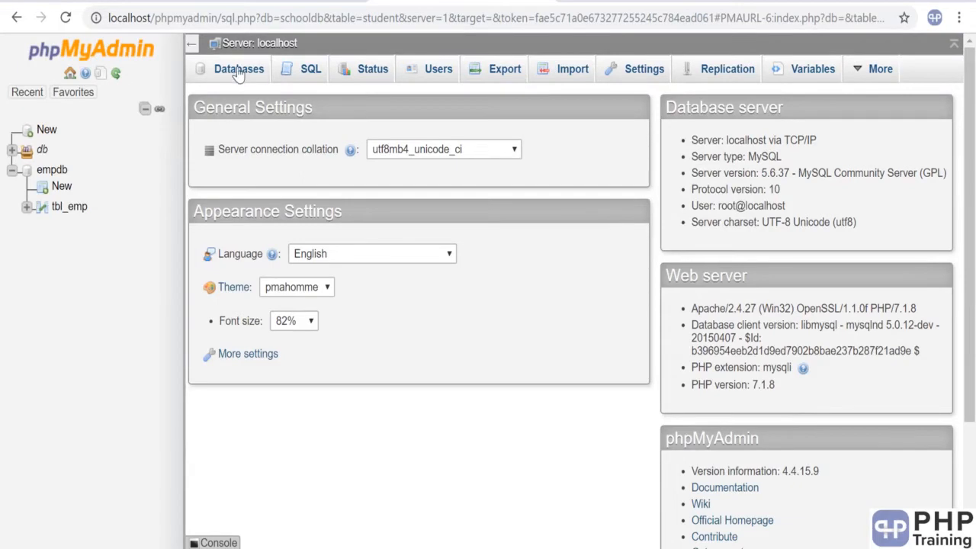
Create a new empty database named schooldb from the Databases list.
{"action": "left_click", "coordinate": [238, 68]}
{"action": "type", "text": "schooldb"}
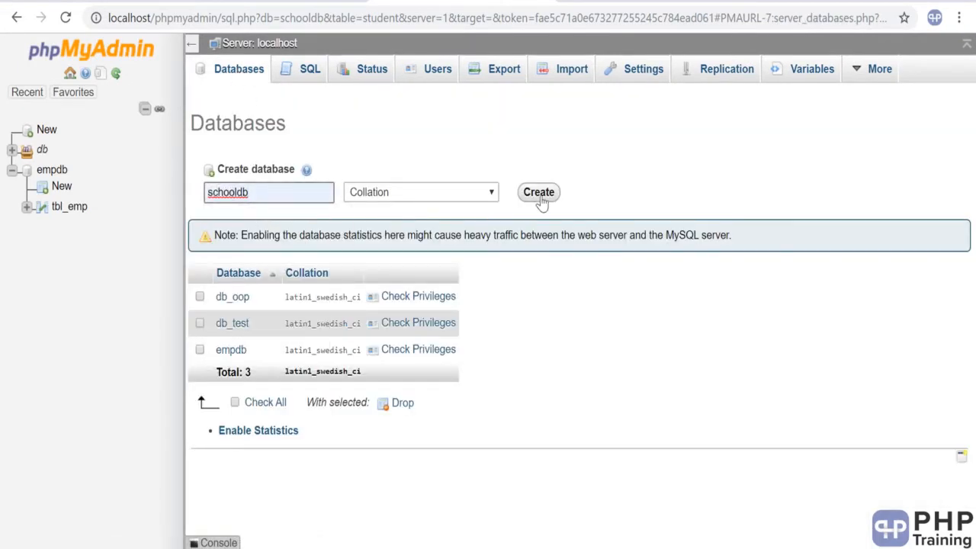
{"action": "left_click", "coordinate": [538, 192]}
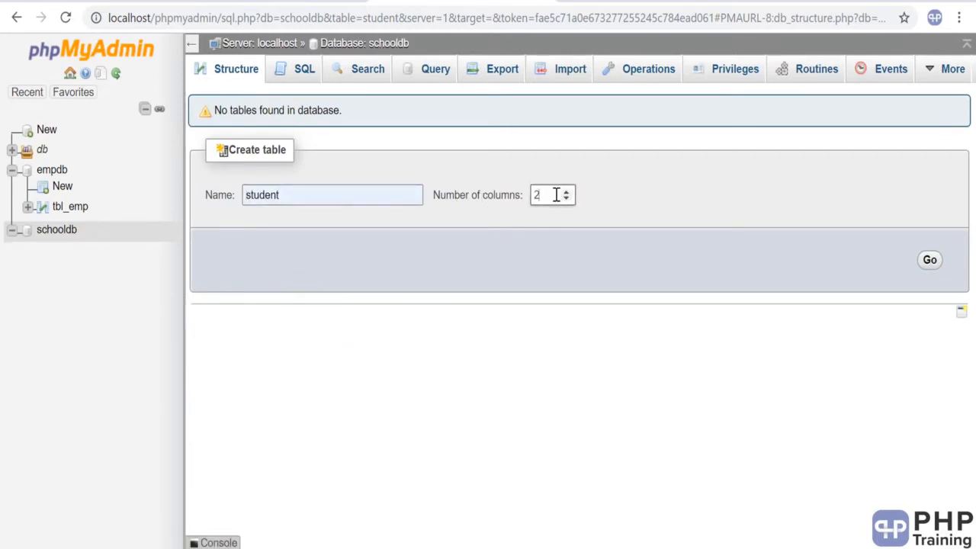
Give the student table three columns named SNO, ID and NAME.
{"action": "left_click", "coordinate": [567, 190]}
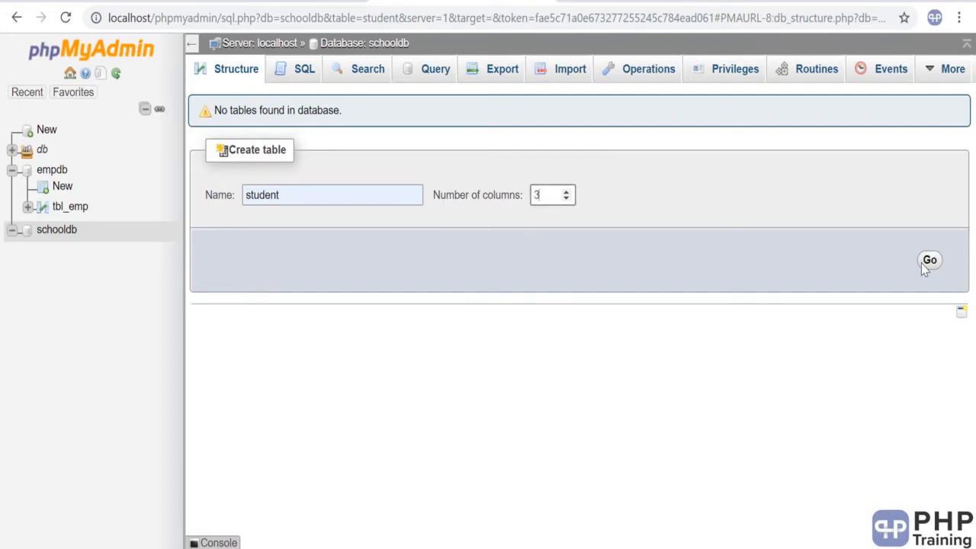
{"action": "left_click", "coordinate": [947, 263]}
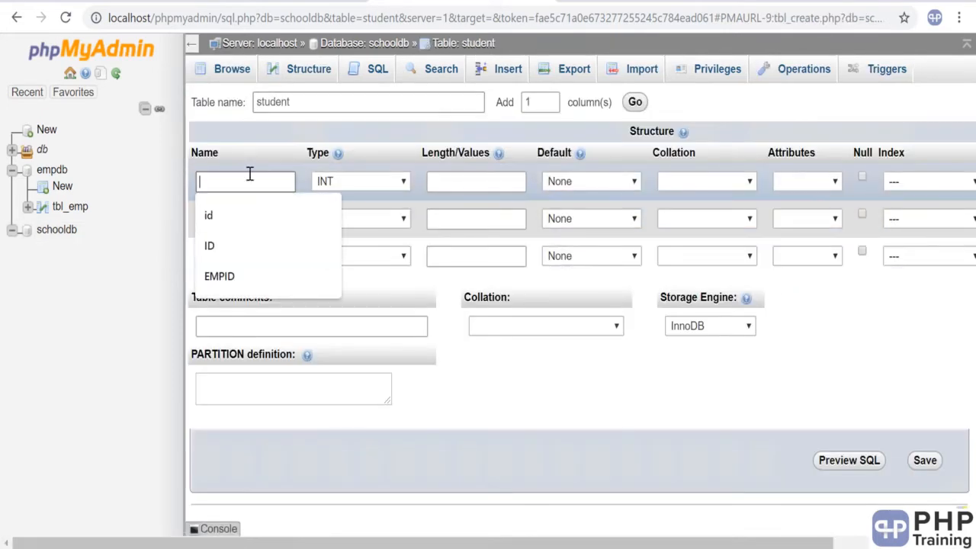
{"action": "type", "text": "SNO"}
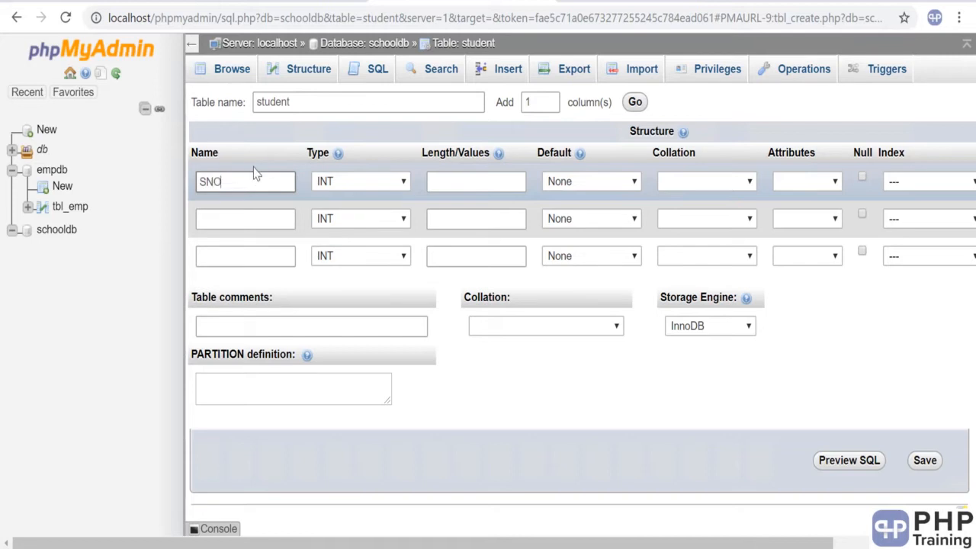
{"action": "left_click", "coordinate": [245, 218]}
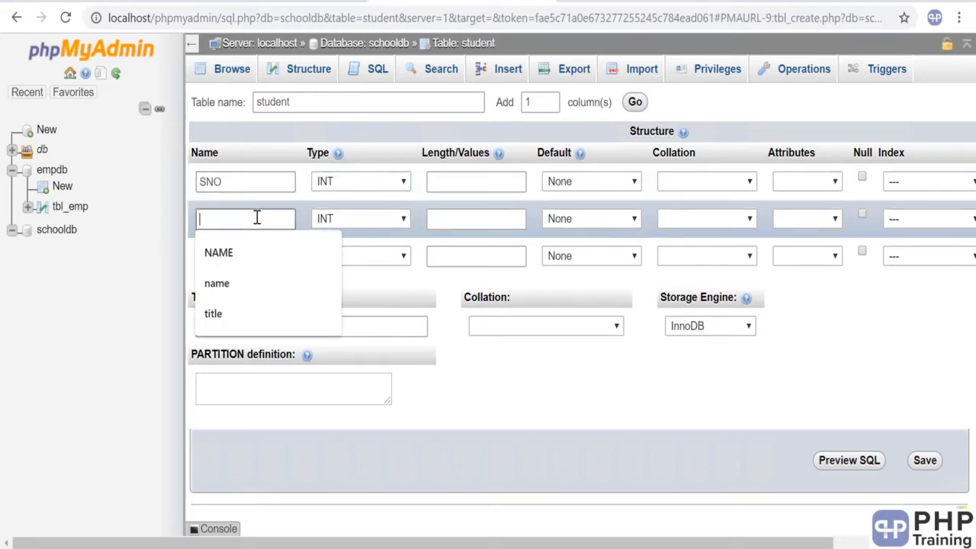
{"action": "type", "text": "ID"}
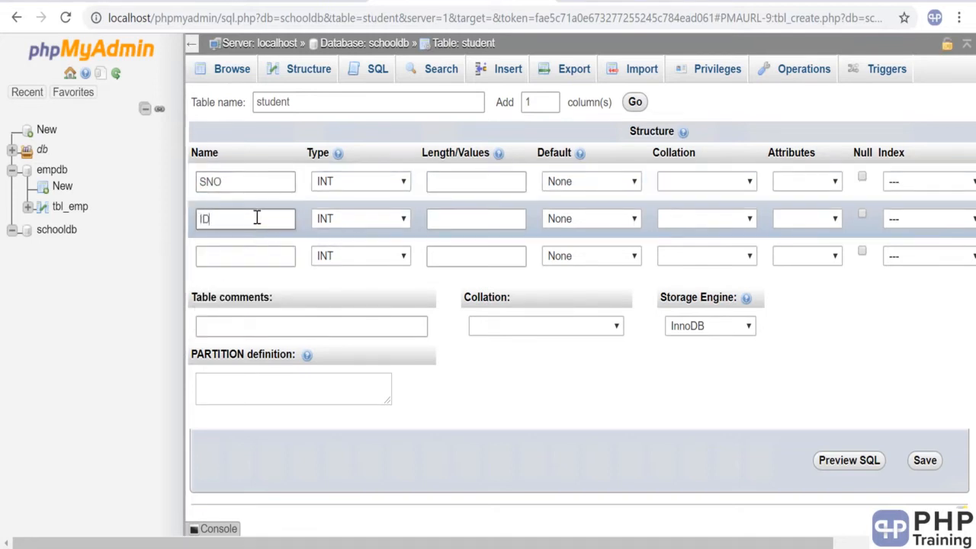
{"action": "type", "text": "NAME"}
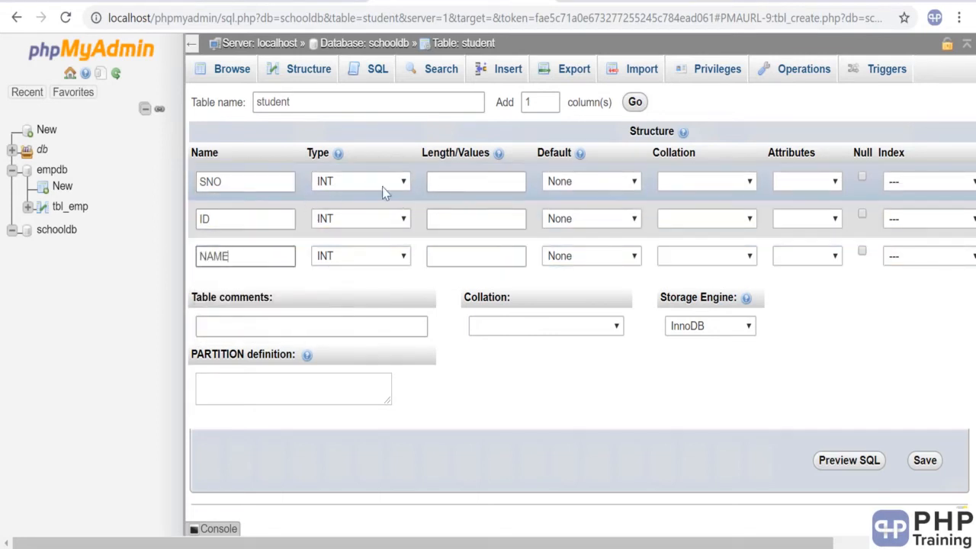
{"action": "mouse_move", "coordinate": [390, 503]}
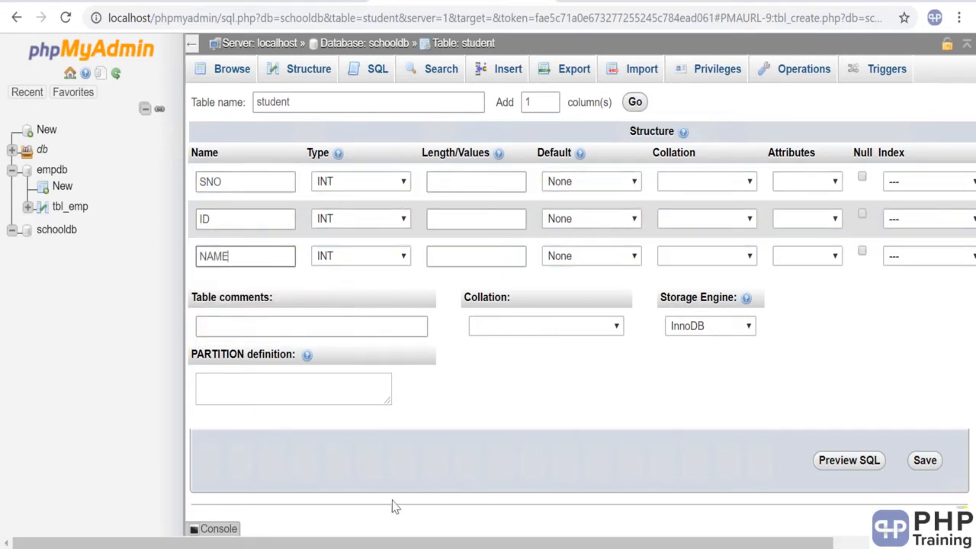
Set the NAME column length to 100 and save the student table.
{"action": "scroll", "scroll_direction": "right", "scroll_amount": 3}
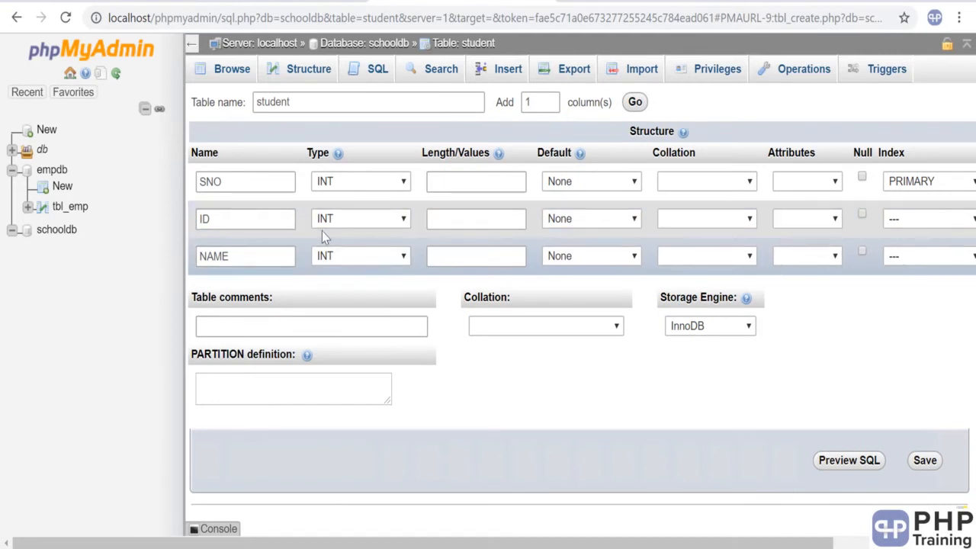
{"action": "left_click", "coordinate": [360, 255]}
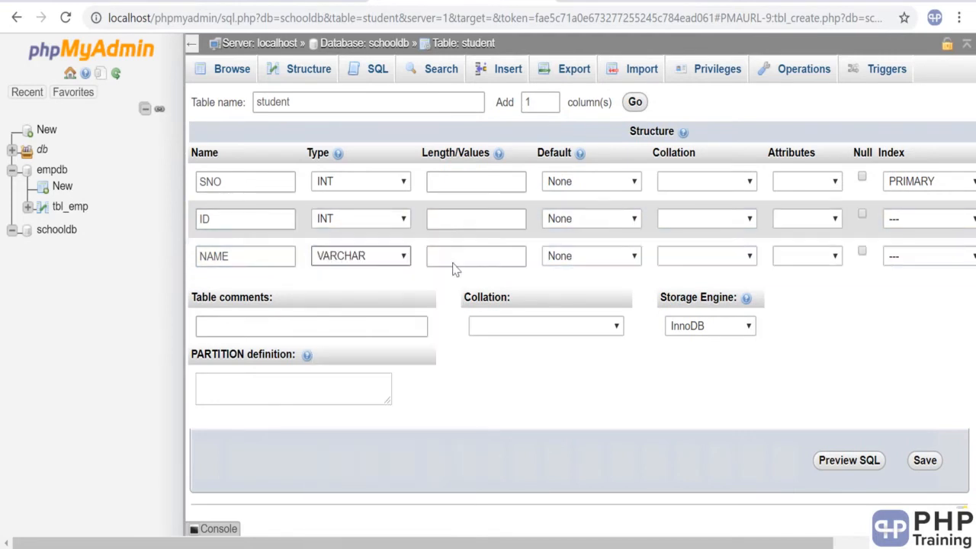
{"action": "type", "text": "100"}
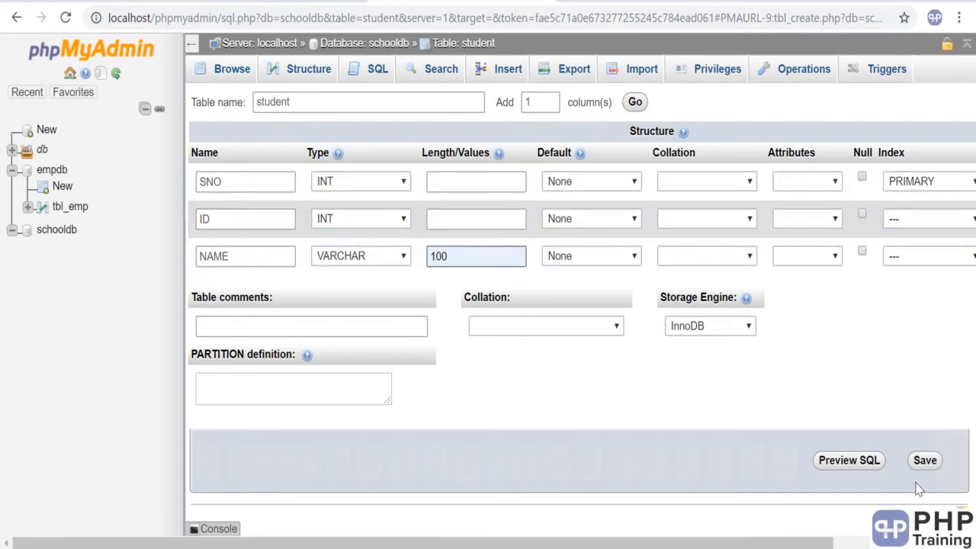
{"action": "left_click", "coordinate": [925, 461]}
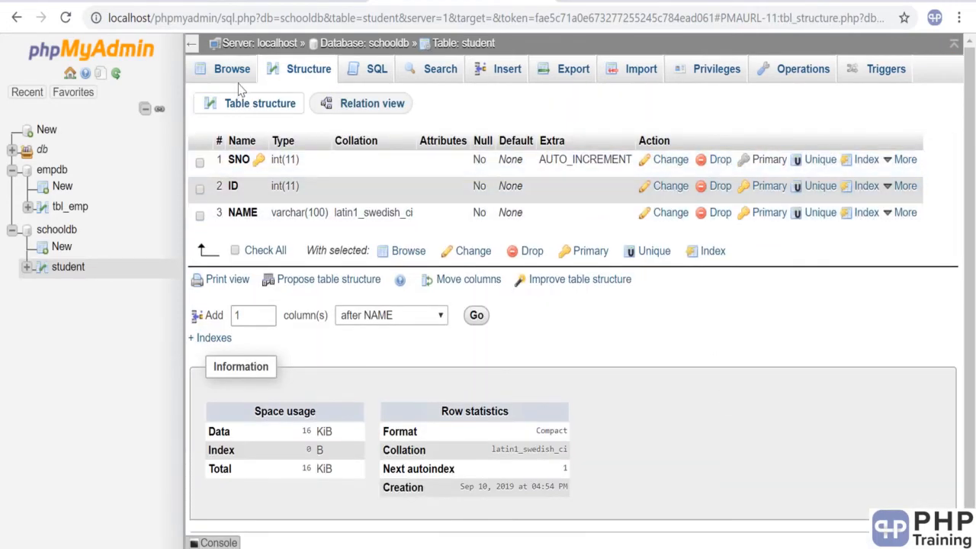
Browse the new student table to confirm it holds zero rows.
{"action": "left_click", "coordinate": [68, 267]}
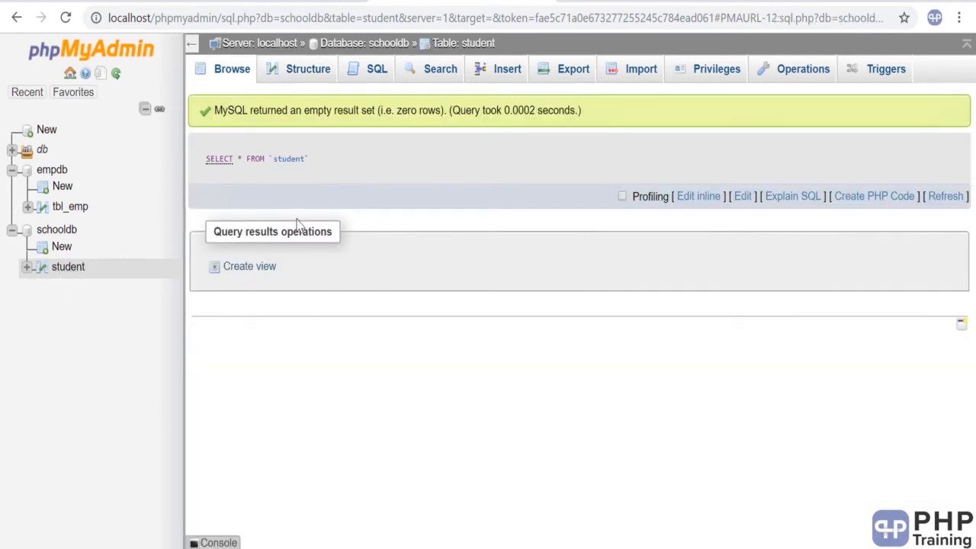
{"action": "mouse_move", "coordinate": [410, 98]}
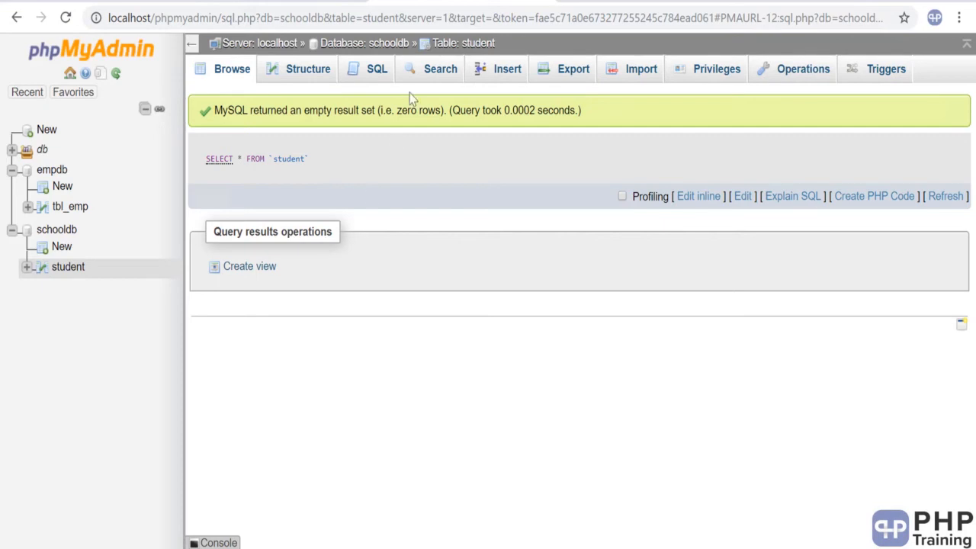
{"action": "mouse_move", "coordinate": [498, 73]}
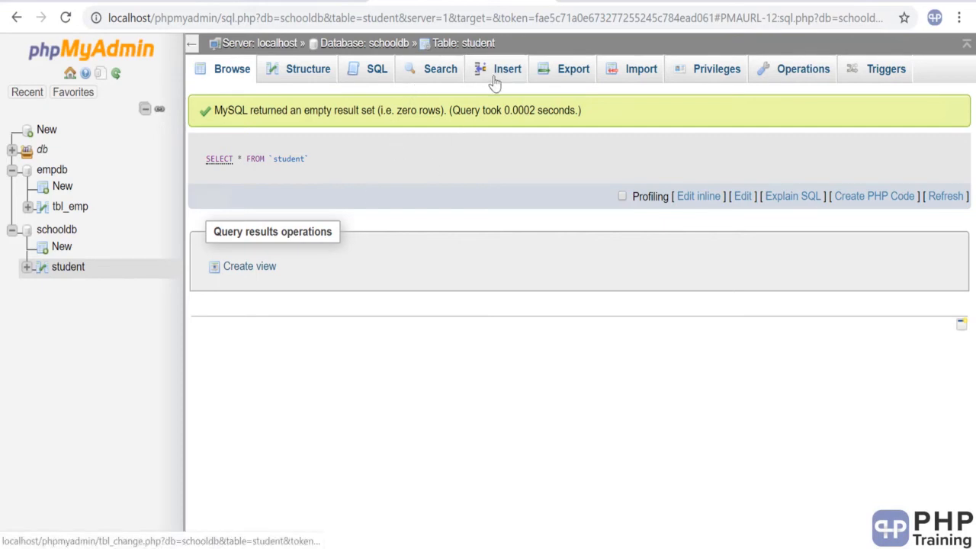
Insert two student rows: ID 1 'John, Smith' and ID 2 'Jim'.
{"action": "left_click", "coordinate": [508, 69]}
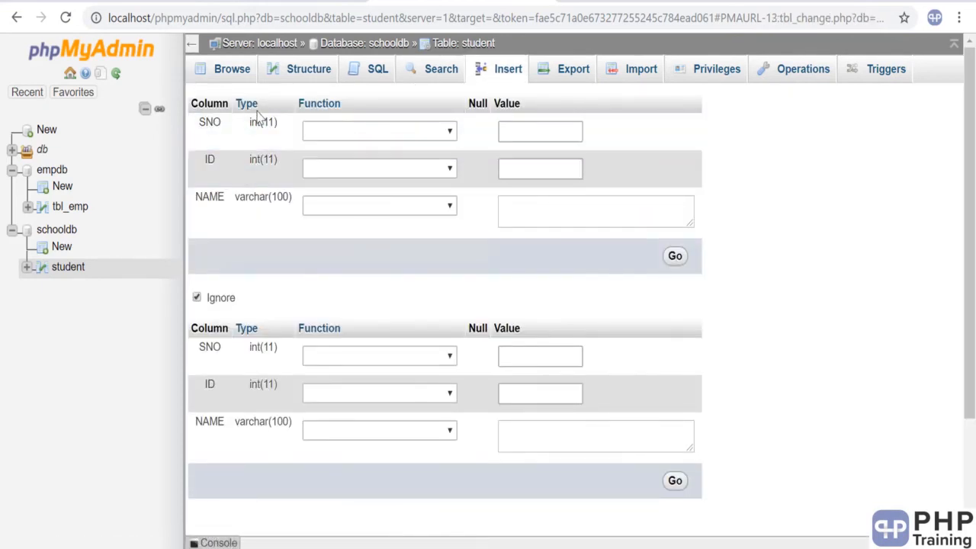
{"action": "type", "text": "1"}
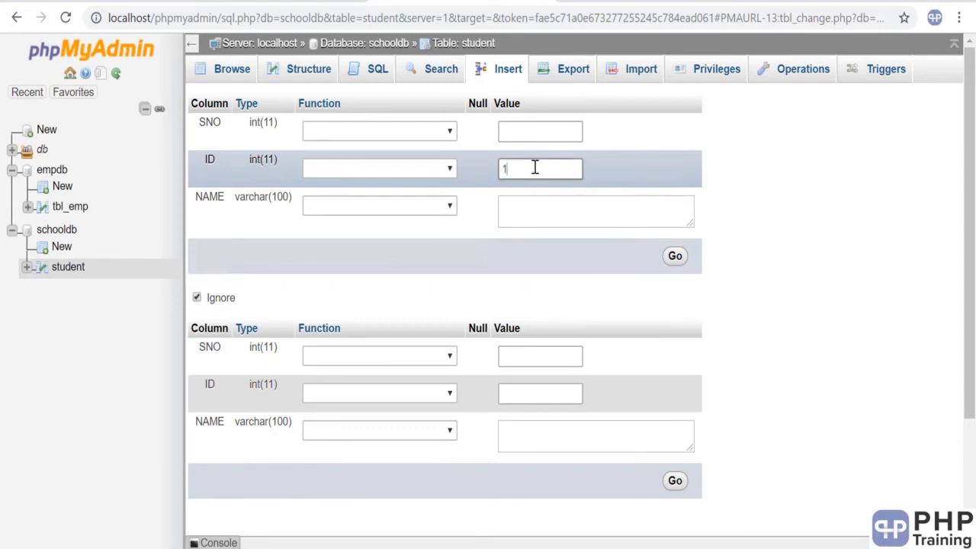
{"action": "type", "text": "JOHN"}
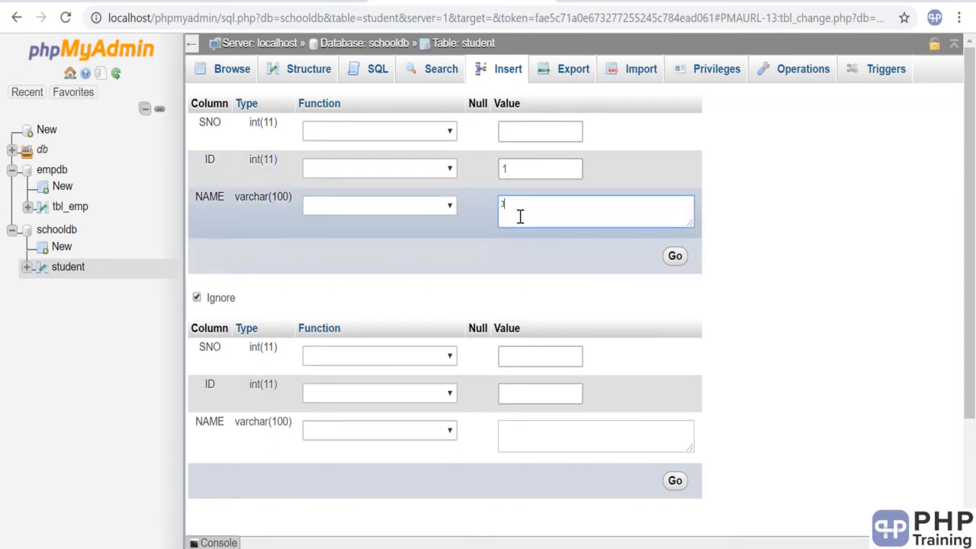
{"action": "type", "text": "John, Sn"}
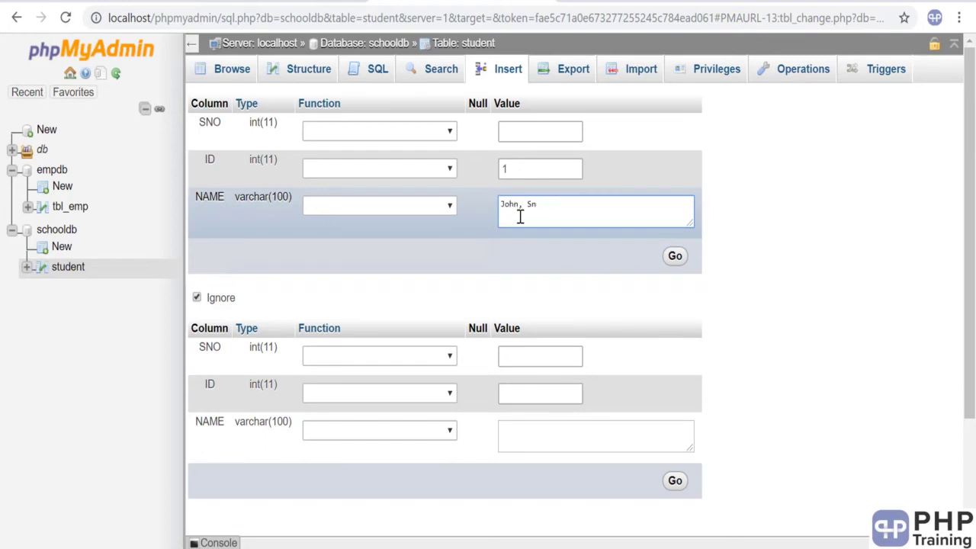
{"action": "type", "text": "mith"}
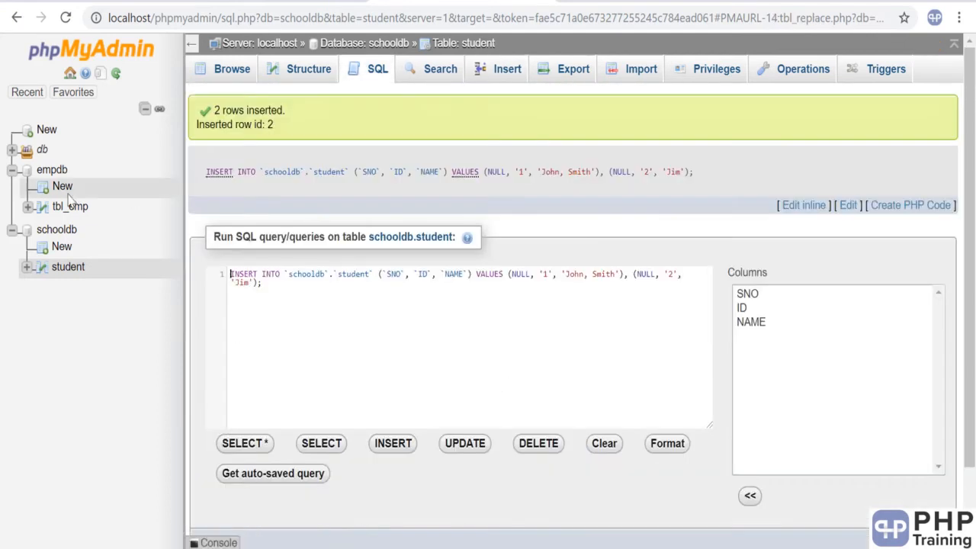
Browse the student table to see rows 'John, Smith' and 'Jim'.
{"action": "left_click", "coordinate": [229, 68]}
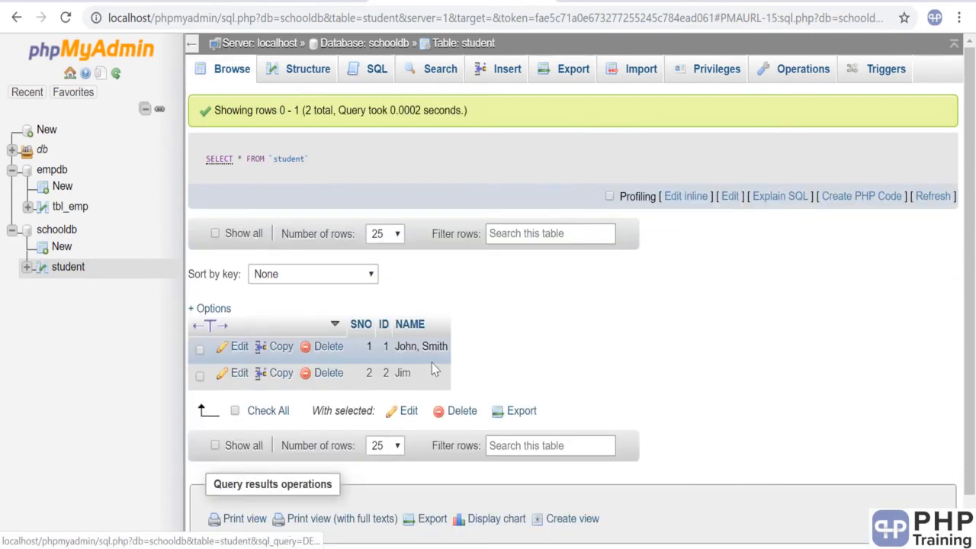
{"action": "mouse_move", "coordinate": [240, 352]}
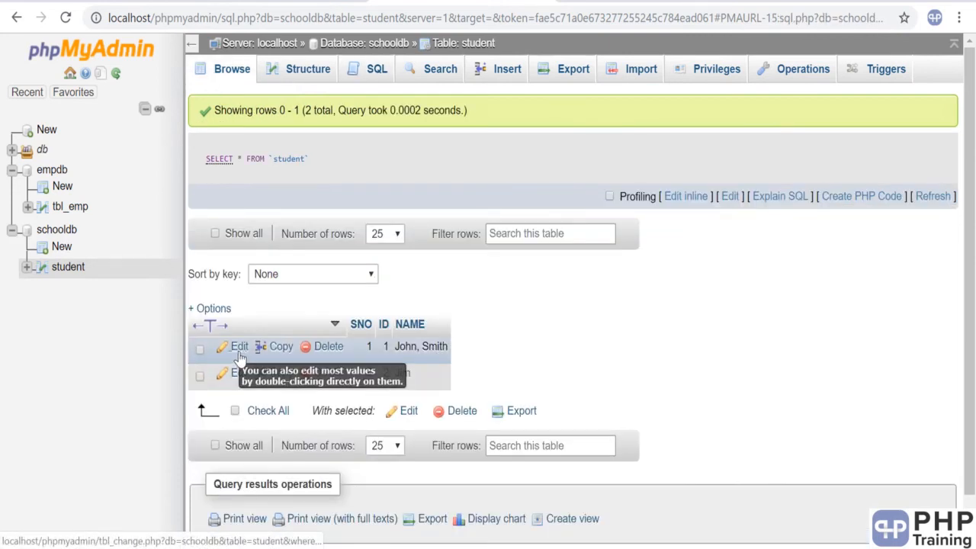
{"action": "mouse_move", "coordinate": [234, 380]}
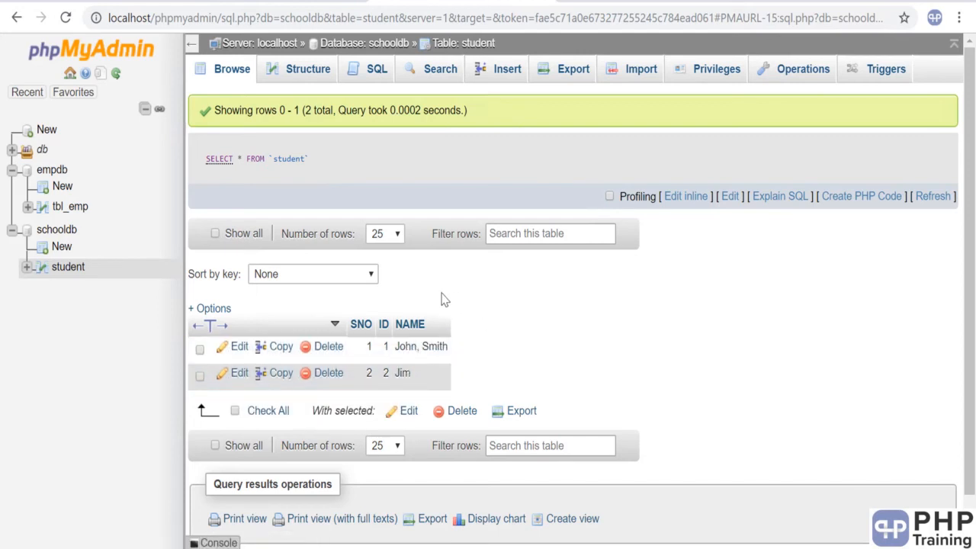
{"action": "mouse_move", "coordinate": [79, 283]}
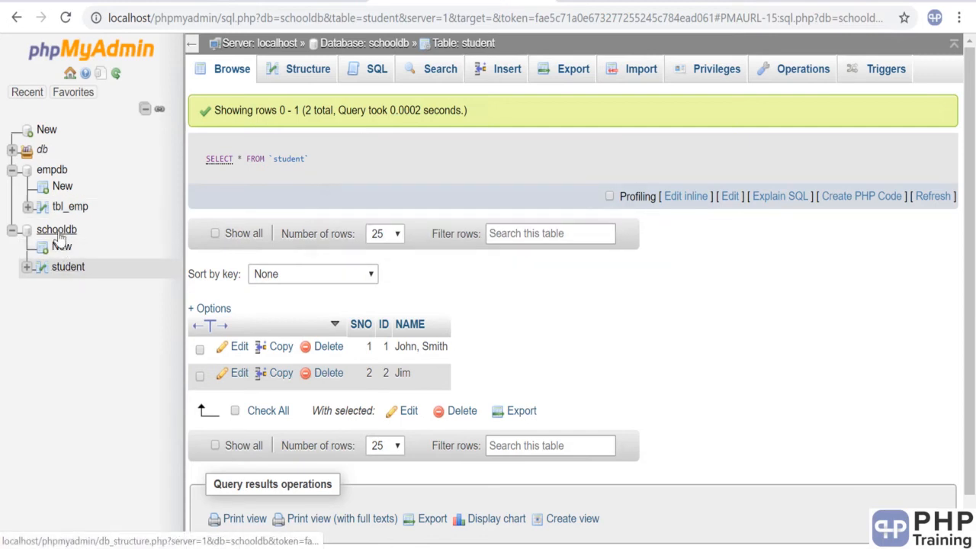
{"action": "left_click", "coordinate": [56, 230]}
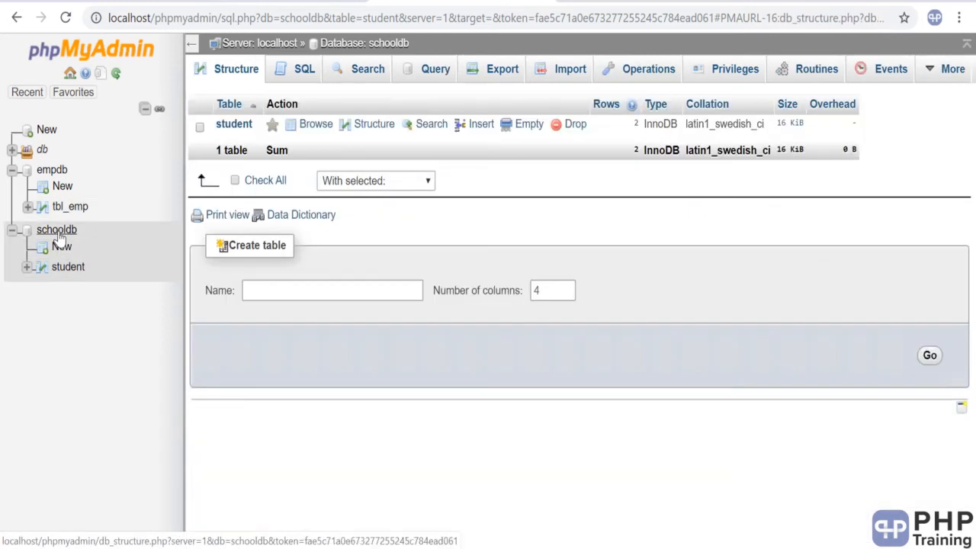
{"action": "left_click", "coordinate": [67, 266]}
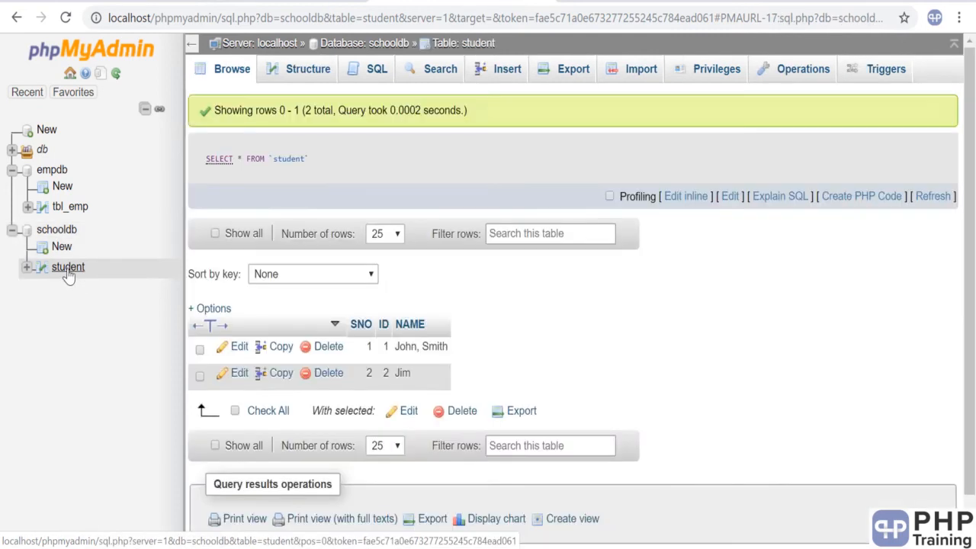
{"action": "mouse_move", "coordinate": [402, 368]}
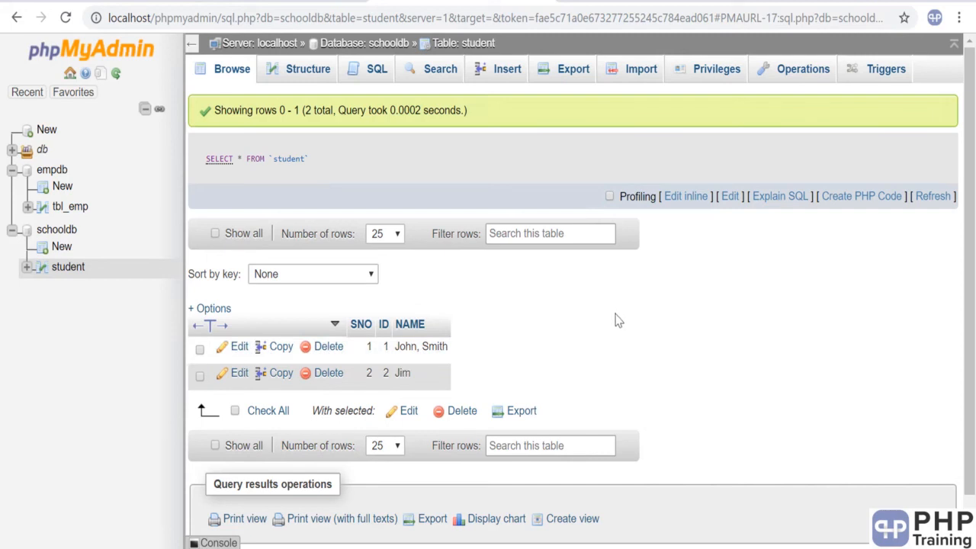
{"action": "mouse_move", "coordinate": [615, 316]}
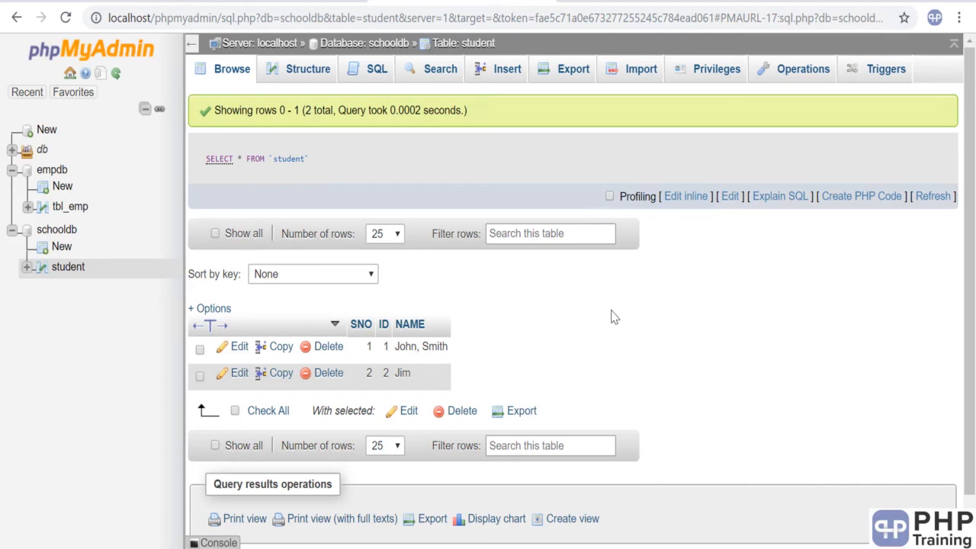
{"action": "mouse_move", "coordinate": [118, 282]}
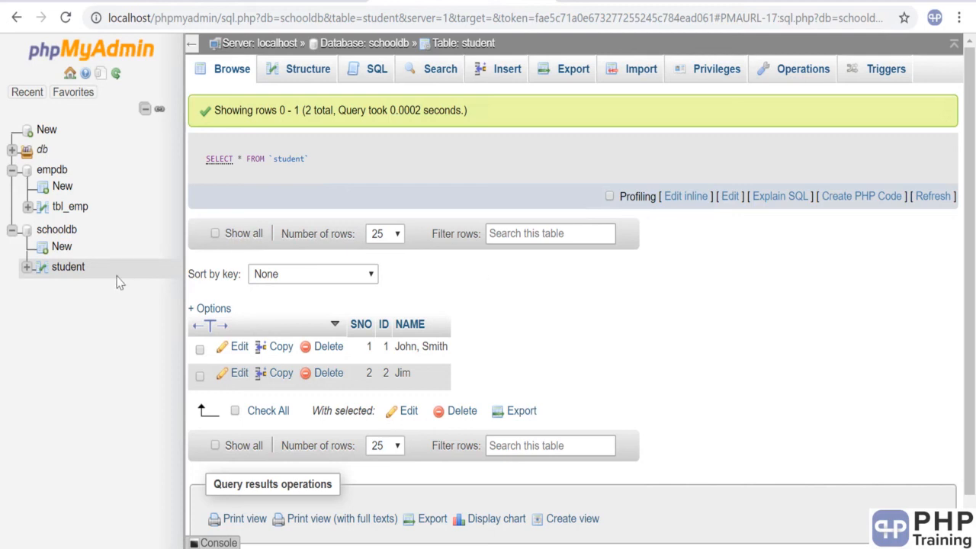
{"action": "mouse_move", "coordinate": [68, 266]}
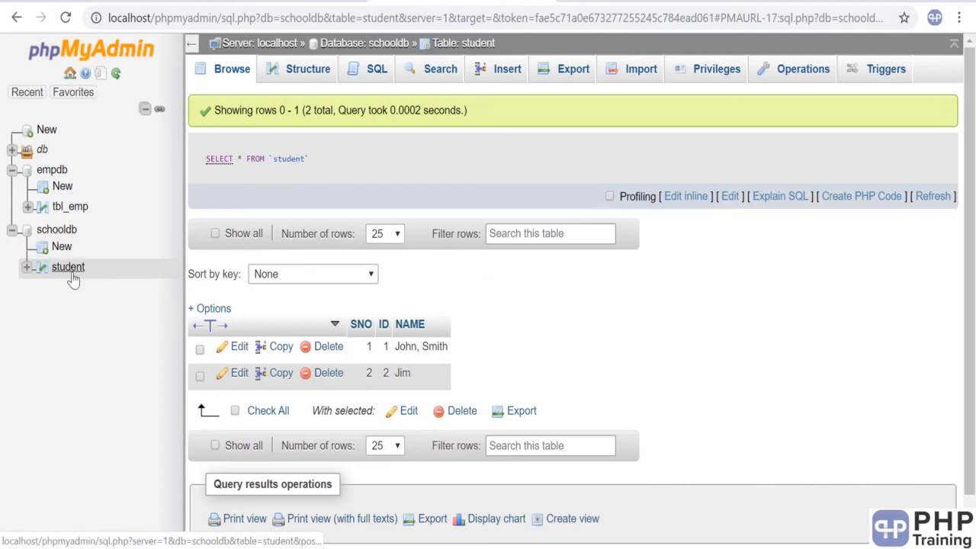
{"action": "mouse_move", "coordinate": [68, 267]}
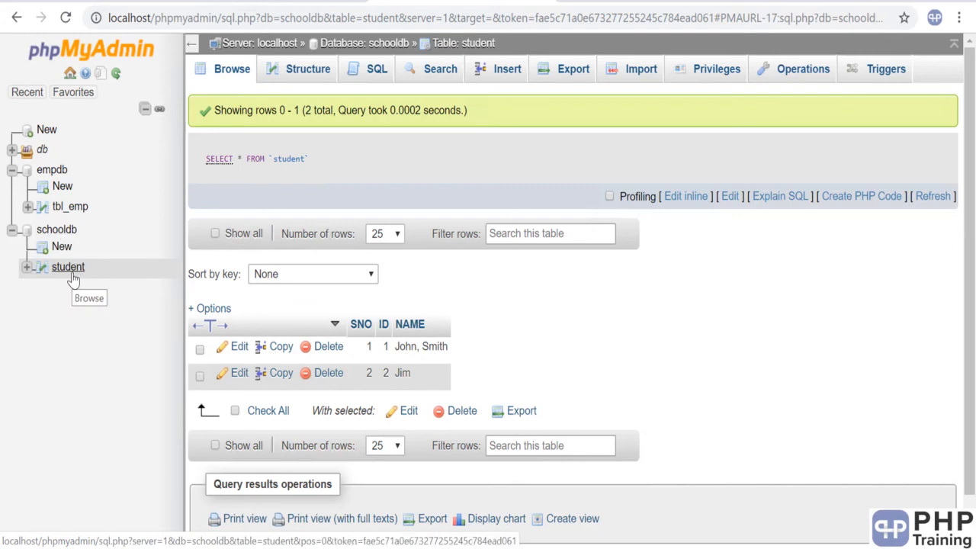